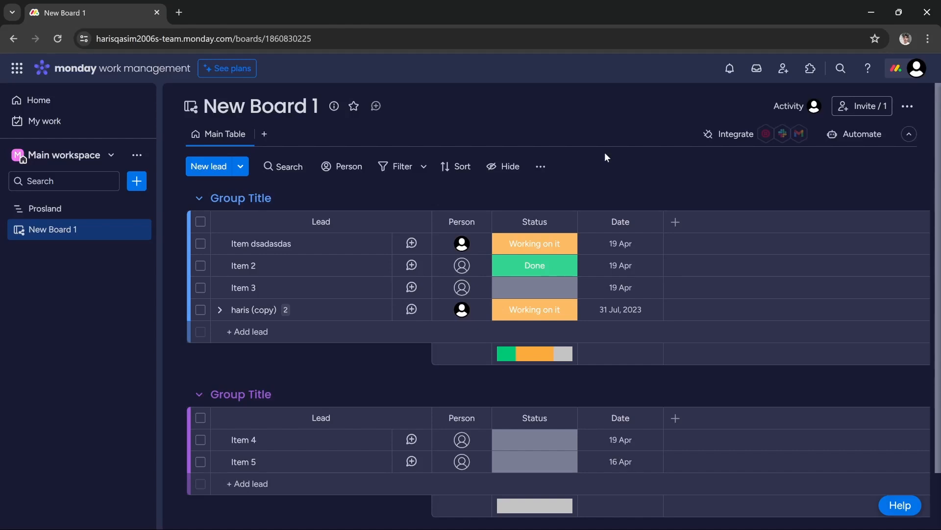
{"action": "mouse_move", "coordinate": [396, 167]}
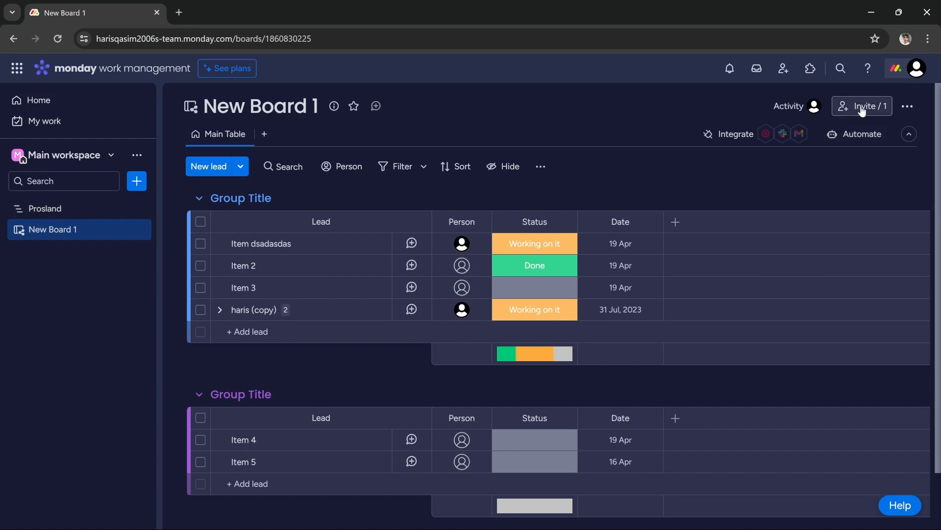
{"action": "left_click", "coordinate": [863, 106]}
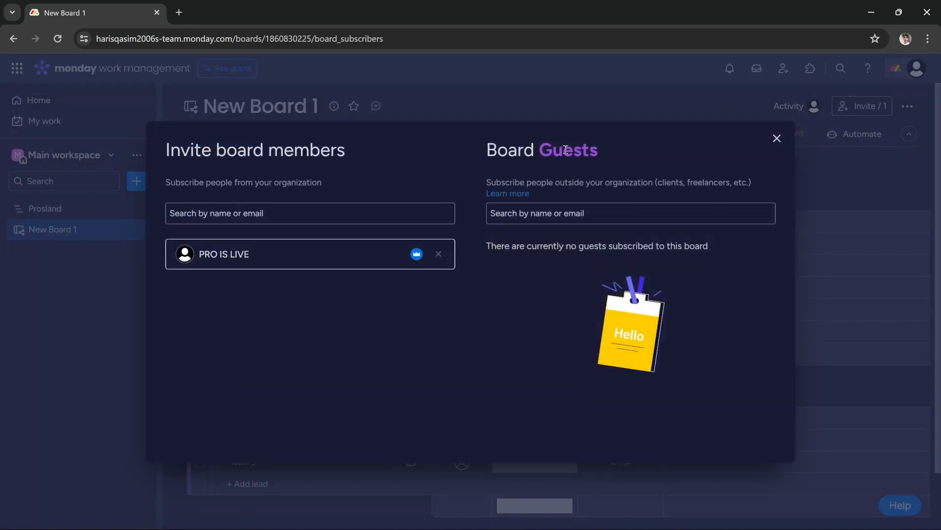
{"action": "left_click", "coordinate": [630, 213]}
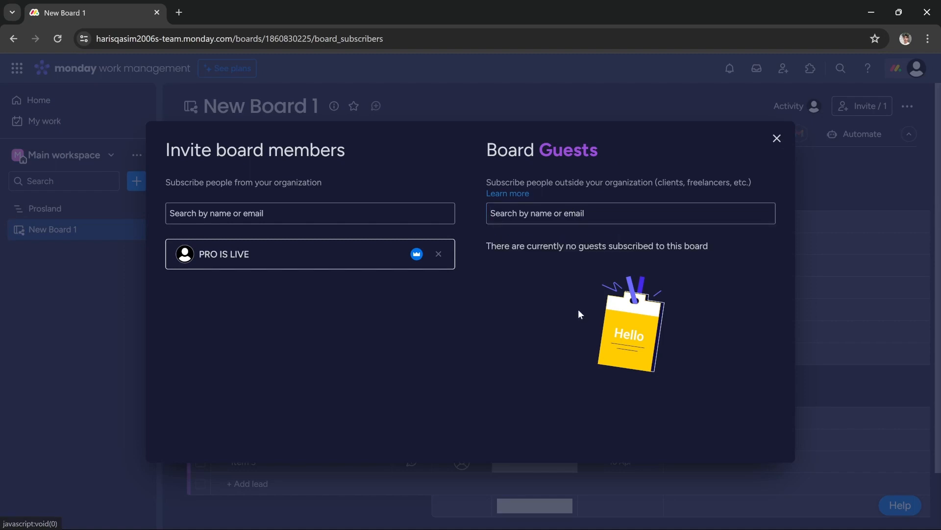
{"action": "left_click", "coordinate": [776, 139]}
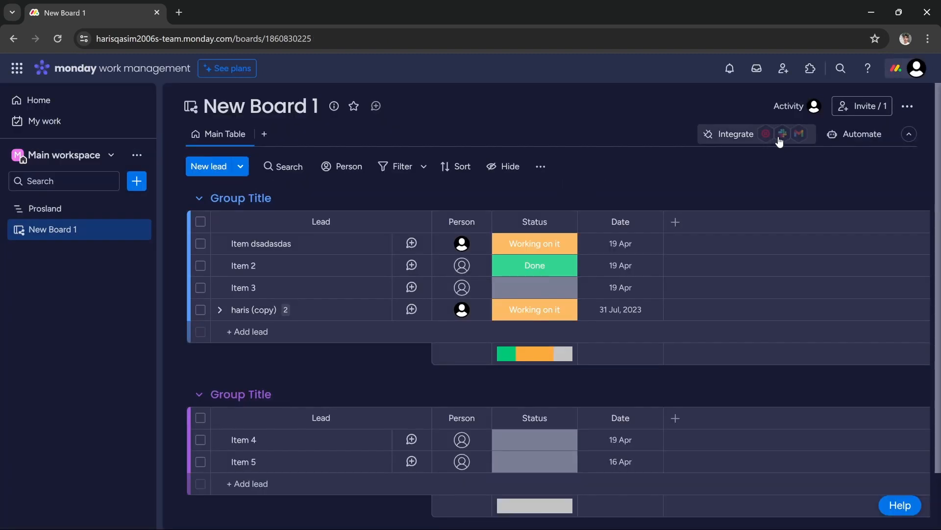